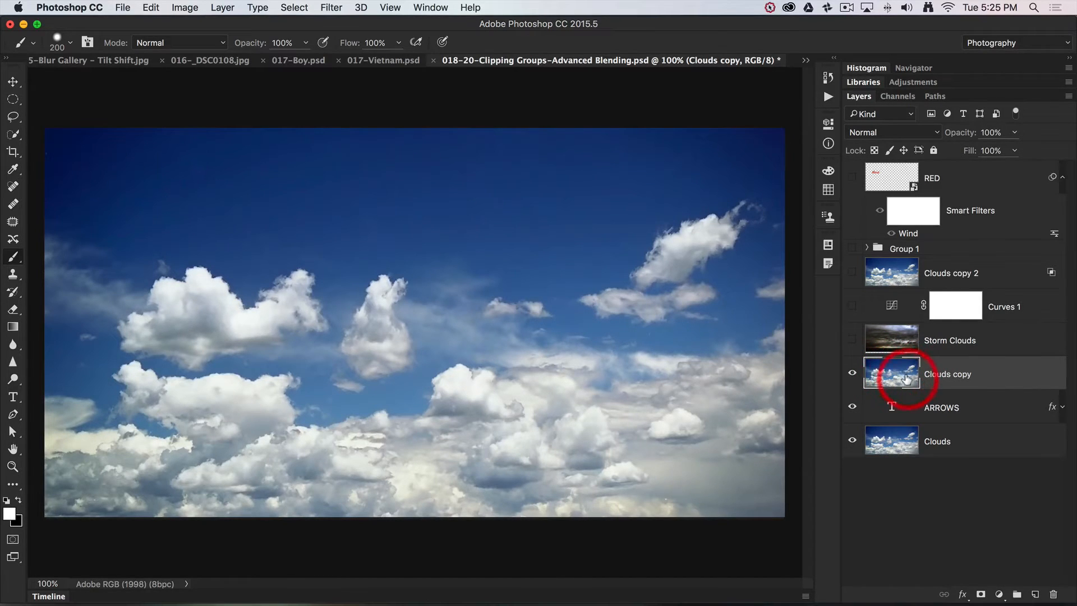
mouse_move(891, 407)
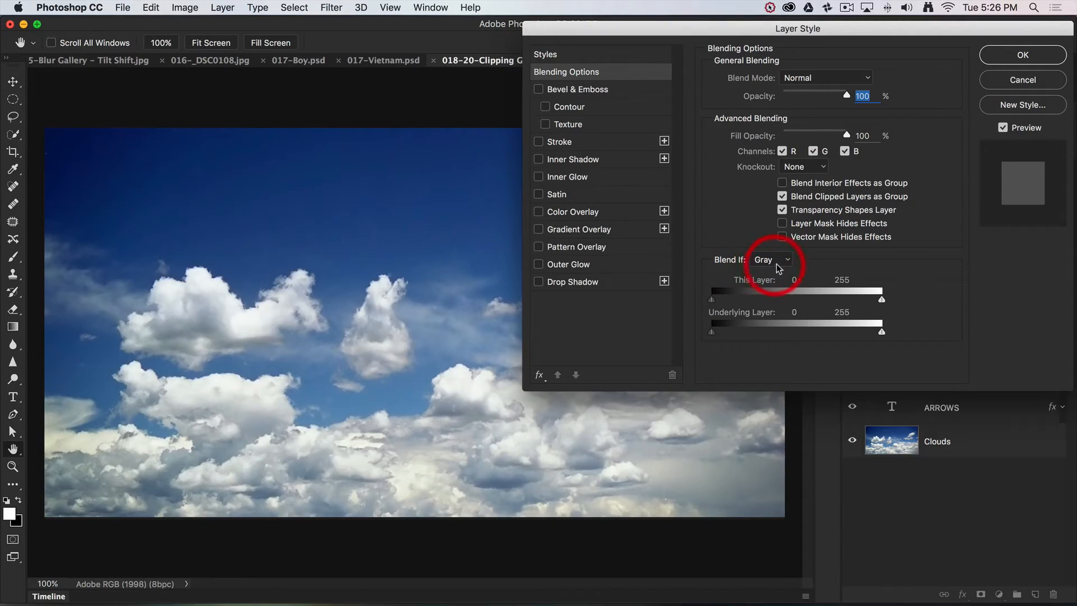
Step: On the Gray channel, raise the This Layer black slider to about 158 so the dark sky drops out
click(770, 260)
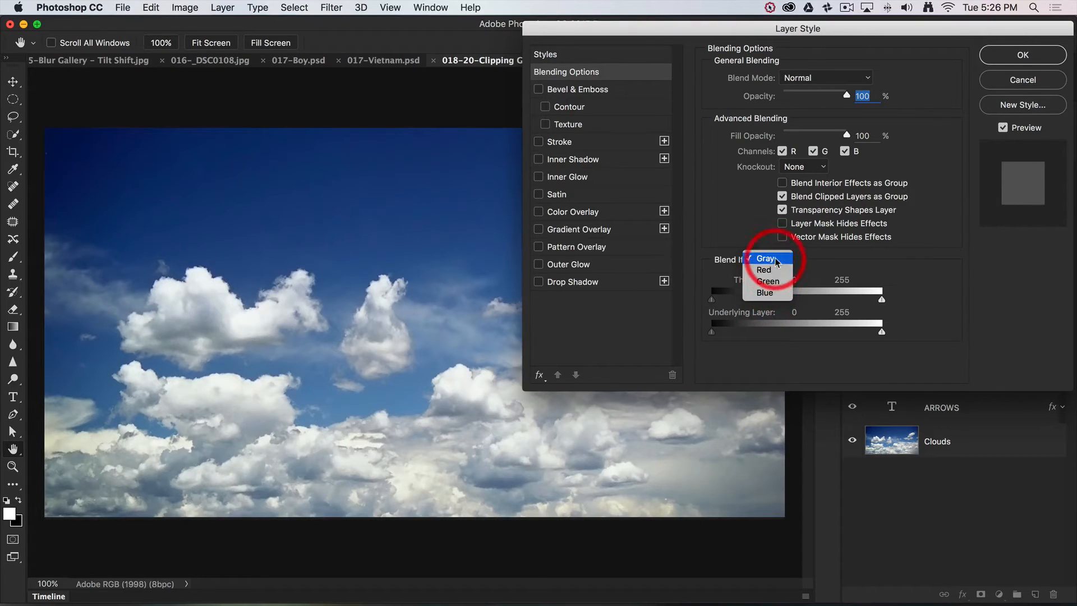
click(765, 258)
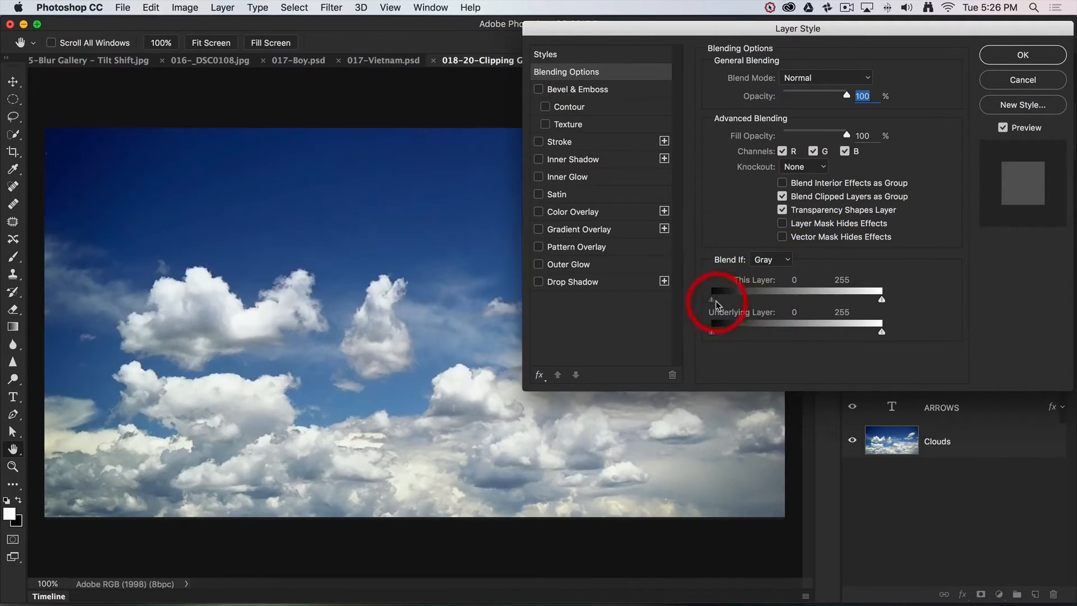
drag(711, 299, 728, 299)
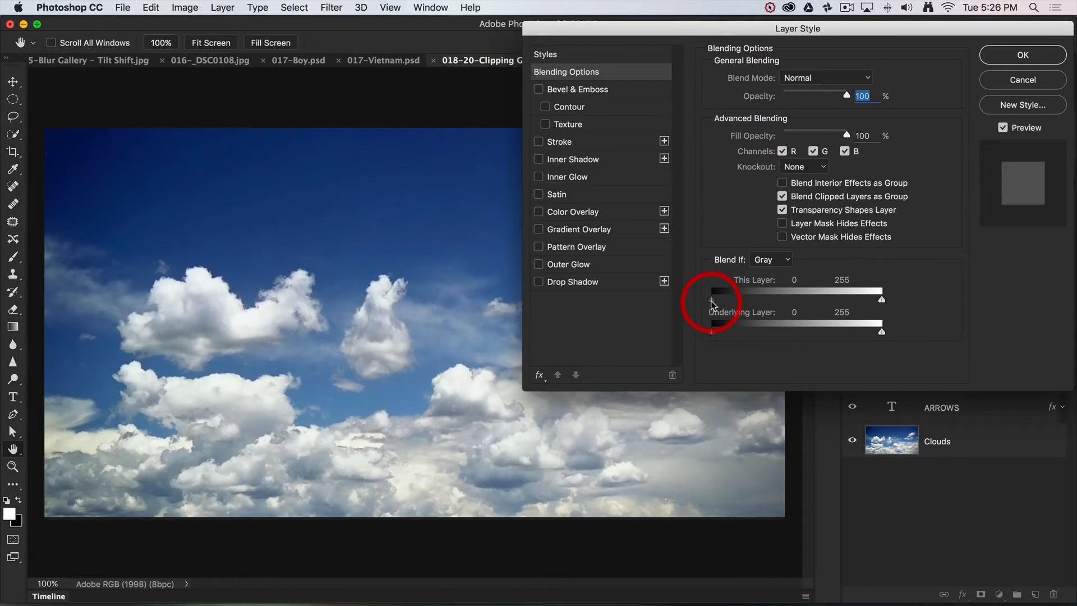
drag(713, 299, 754, 299)
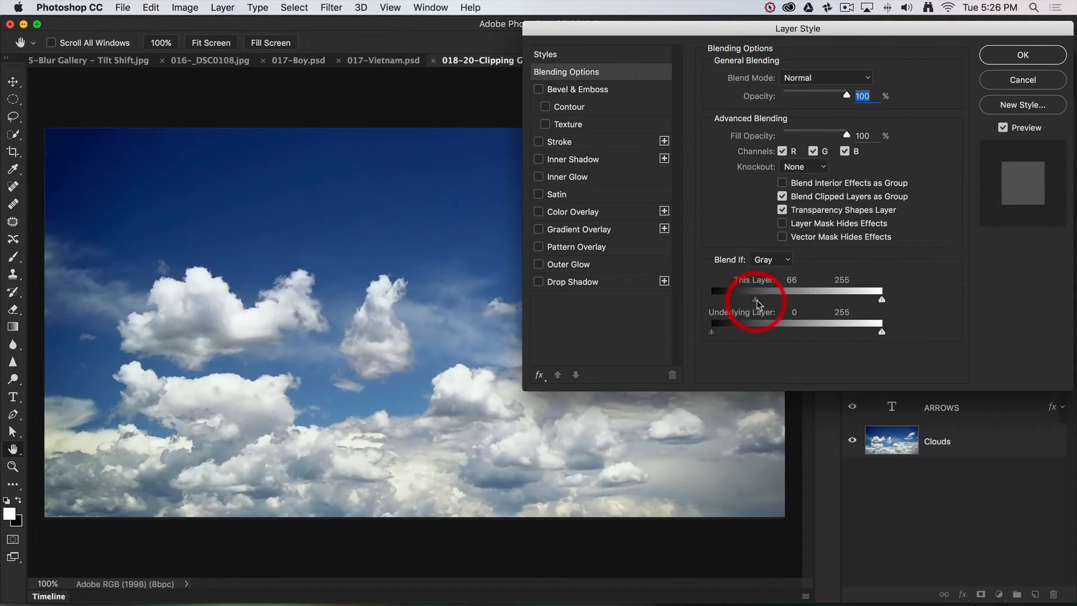
drag(755, 298, 815, 298)
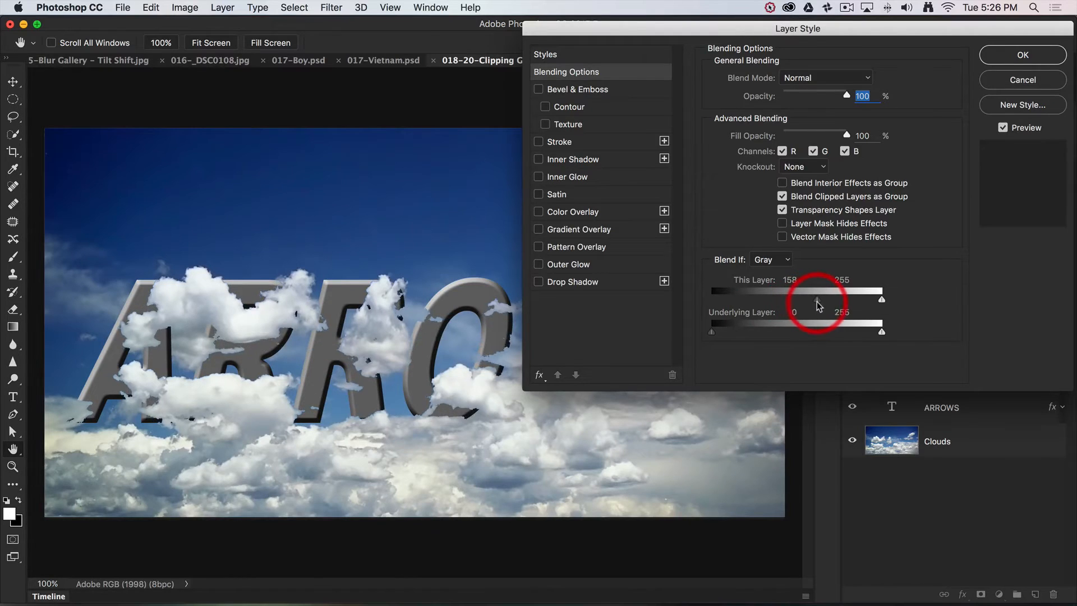
drag(796, 299, 825, 298)
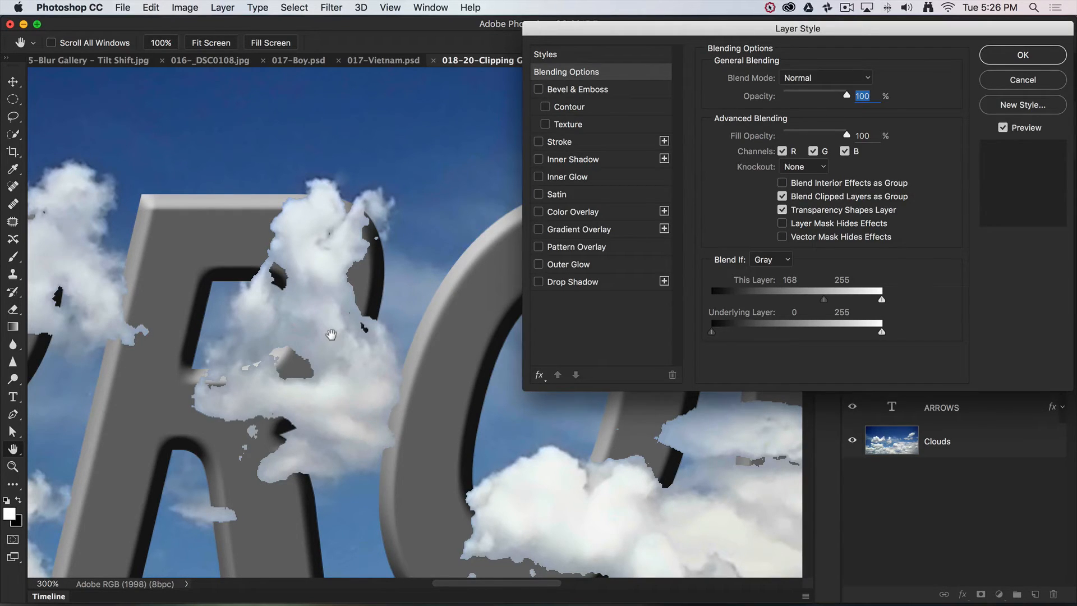
drag(881, 299, 822, 299)
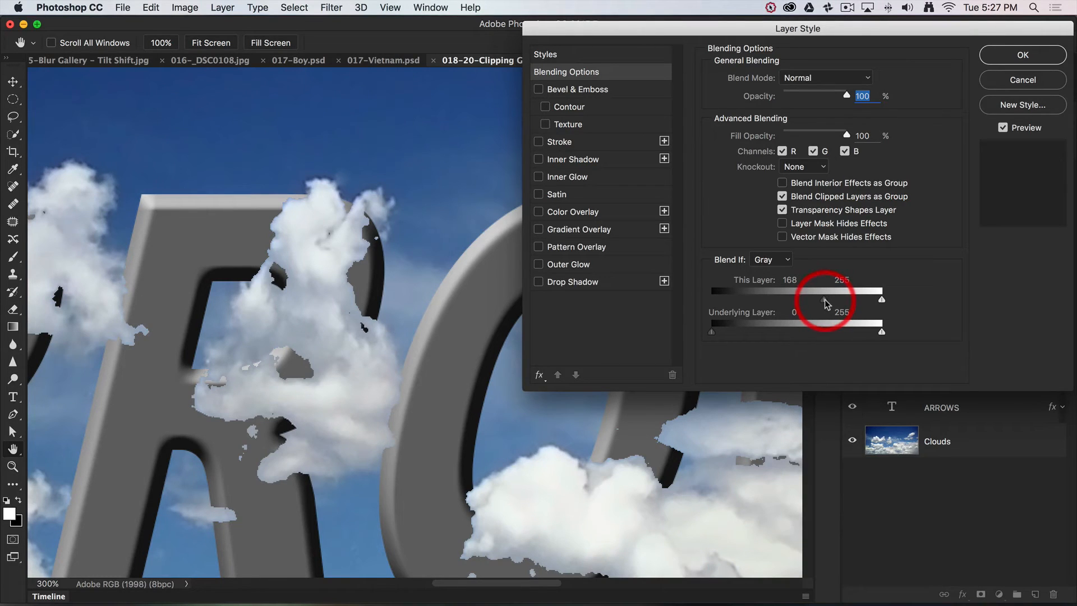
Step: Split the This Layer black slider into a soft 157 / 207 fade at the cloud edges
drag(845, 296, 828, 296)
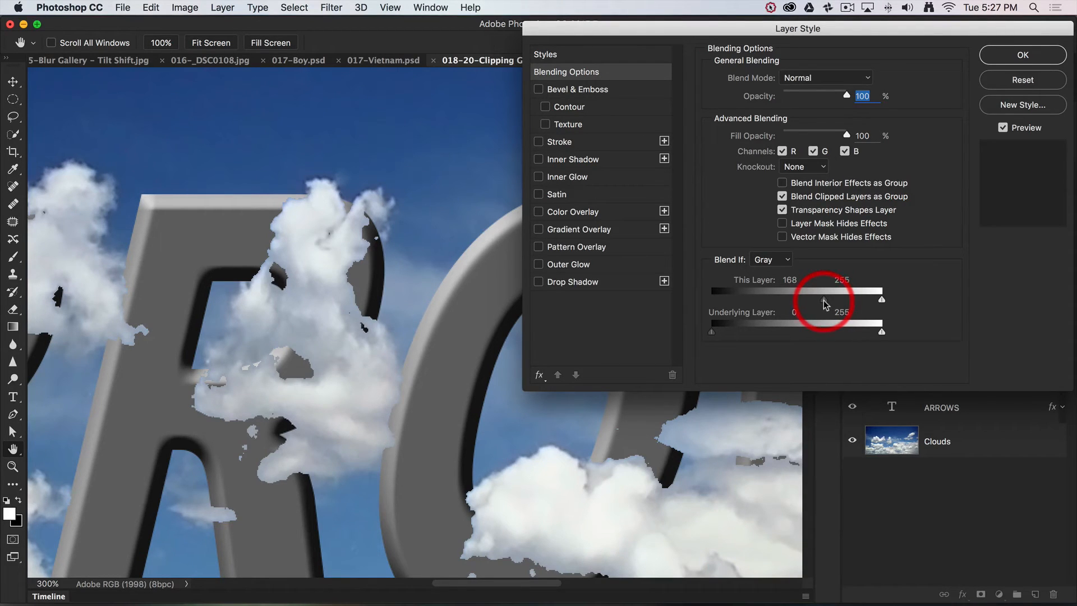
drag(824, 299, 828, 299)
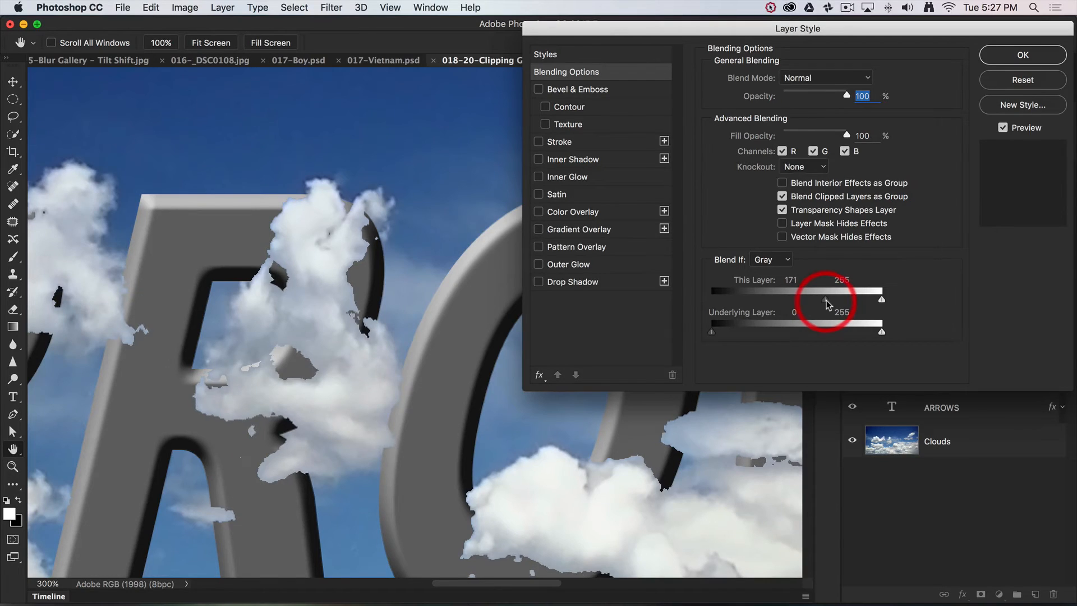
drag(827, 300, 822, 300)
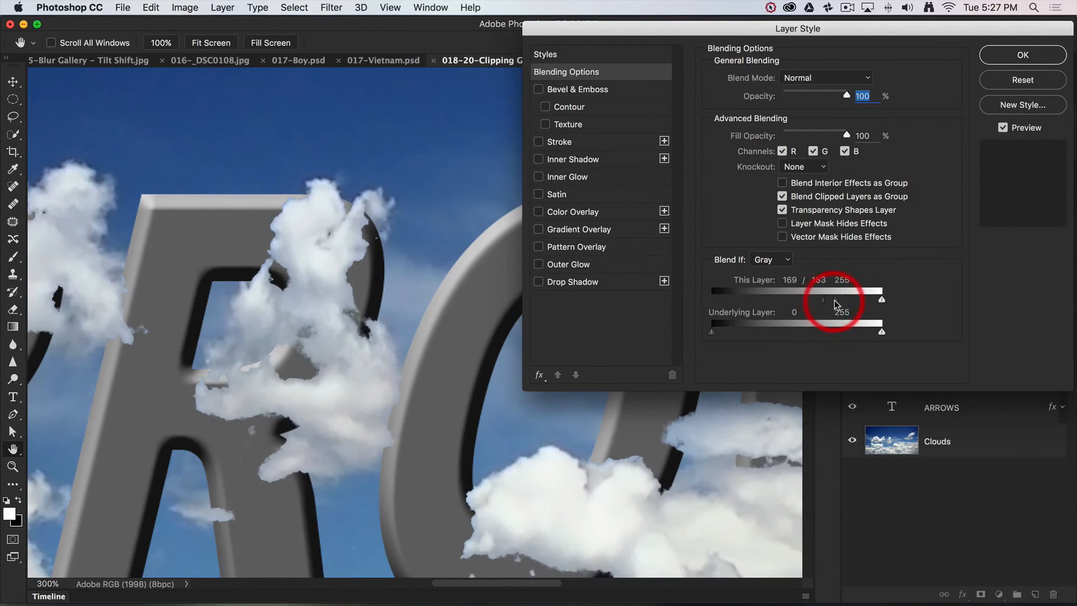
drag(823, 298, 881, 298)
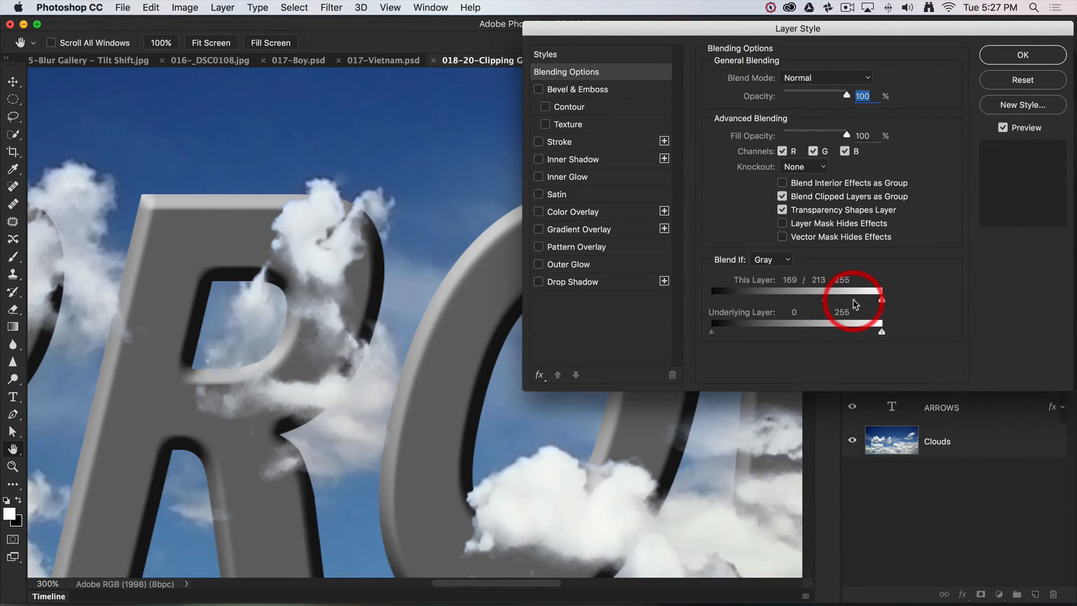
drag(825, 301, 882, 300)
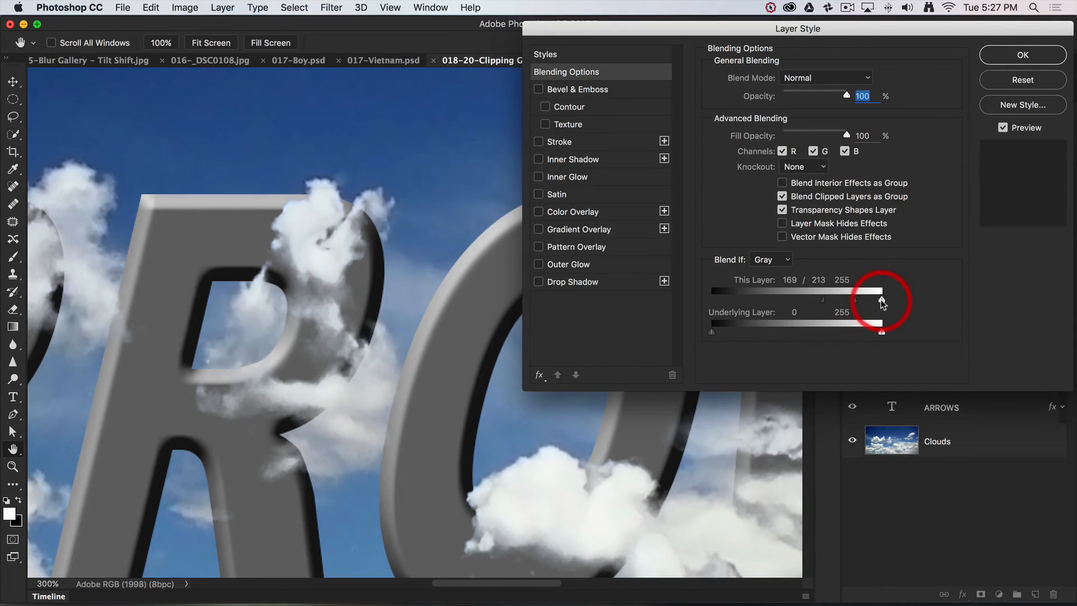
drag(883, 301, 823, 300)
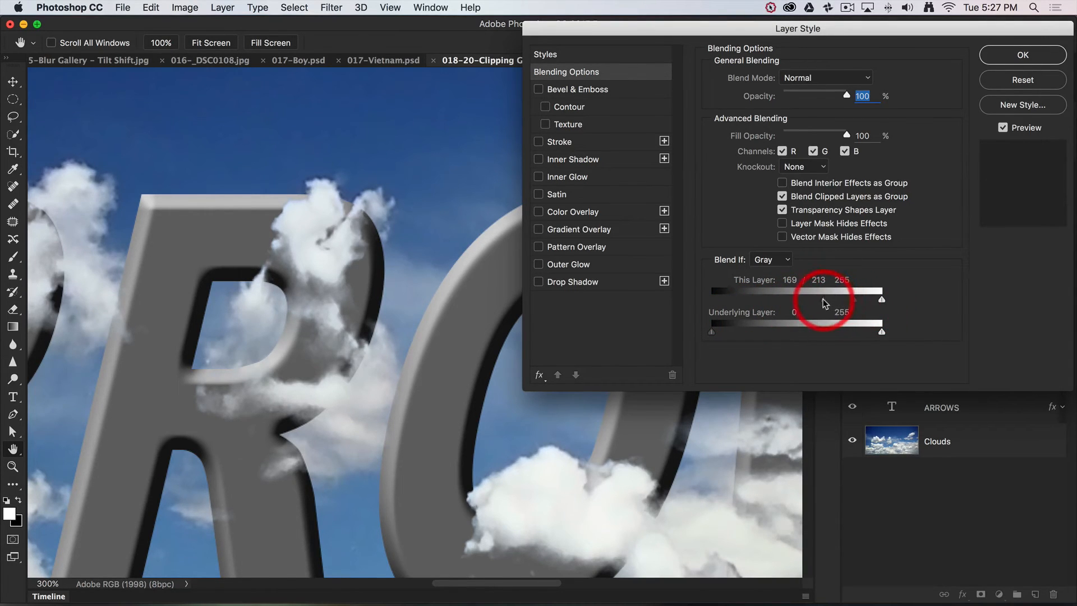
drag(828, 298, 824, 298)
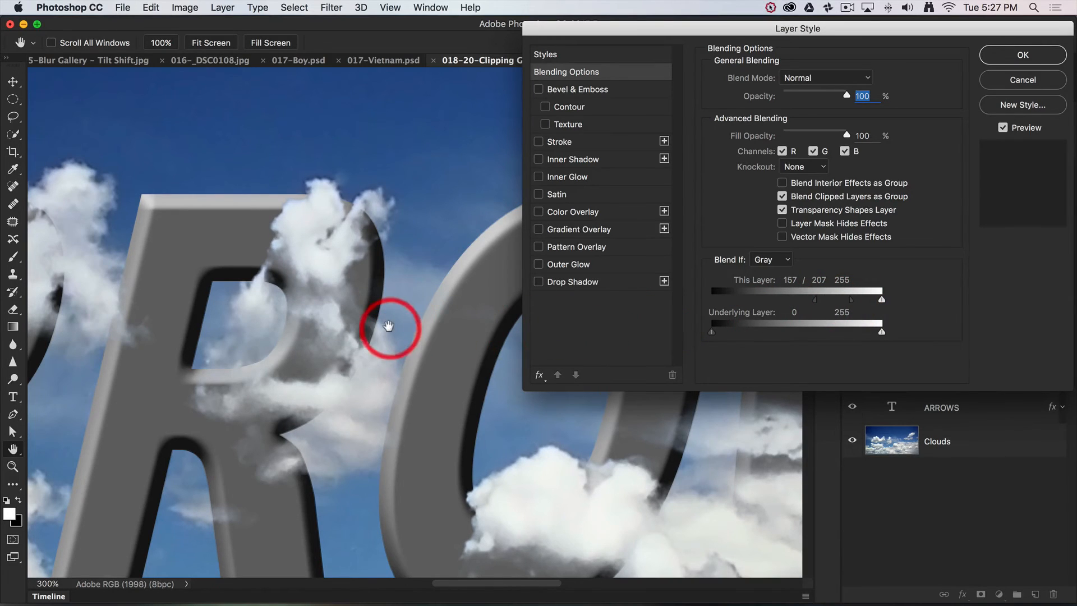
mouse_move(343, 341)
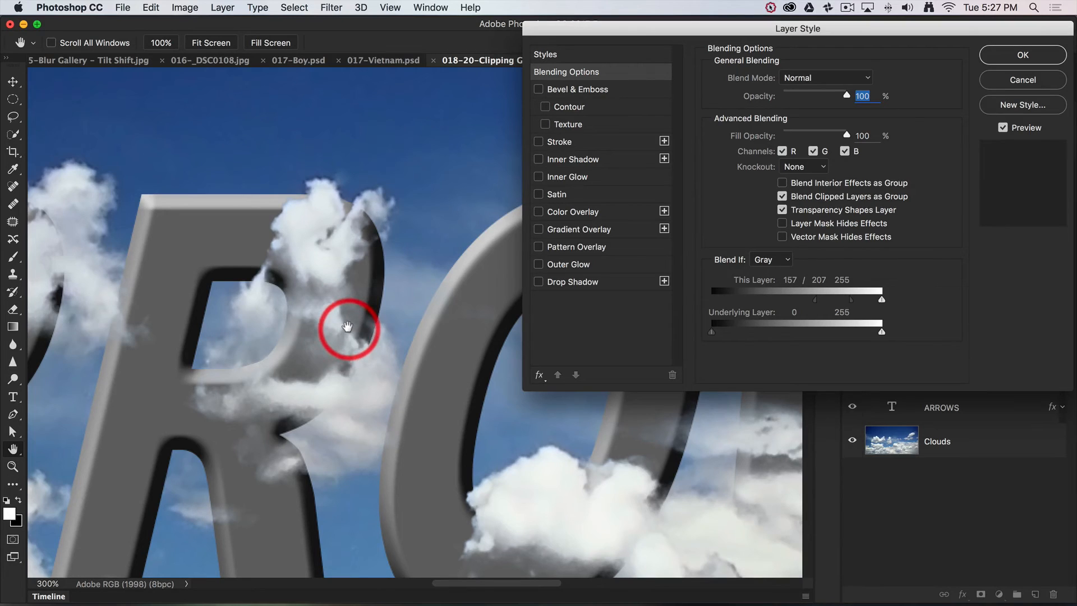
mouse_move(316, 318)
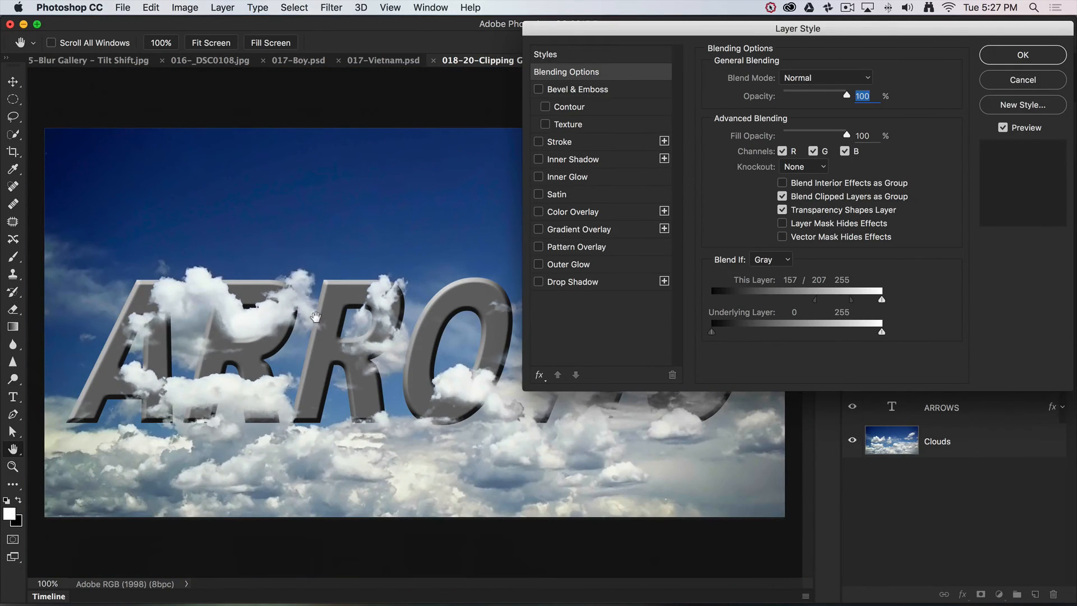
click(329, 317)
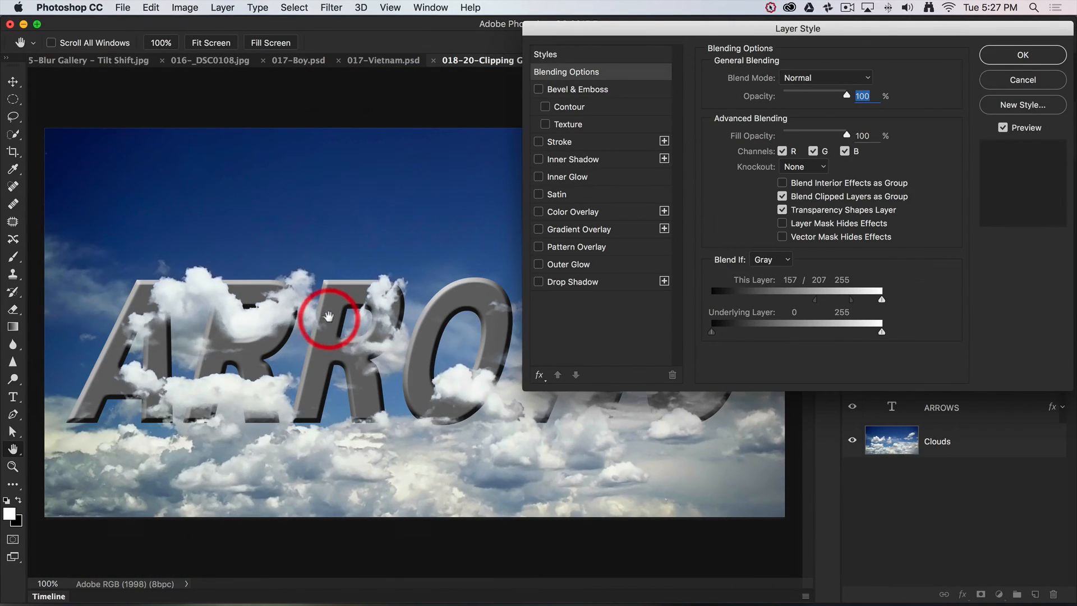